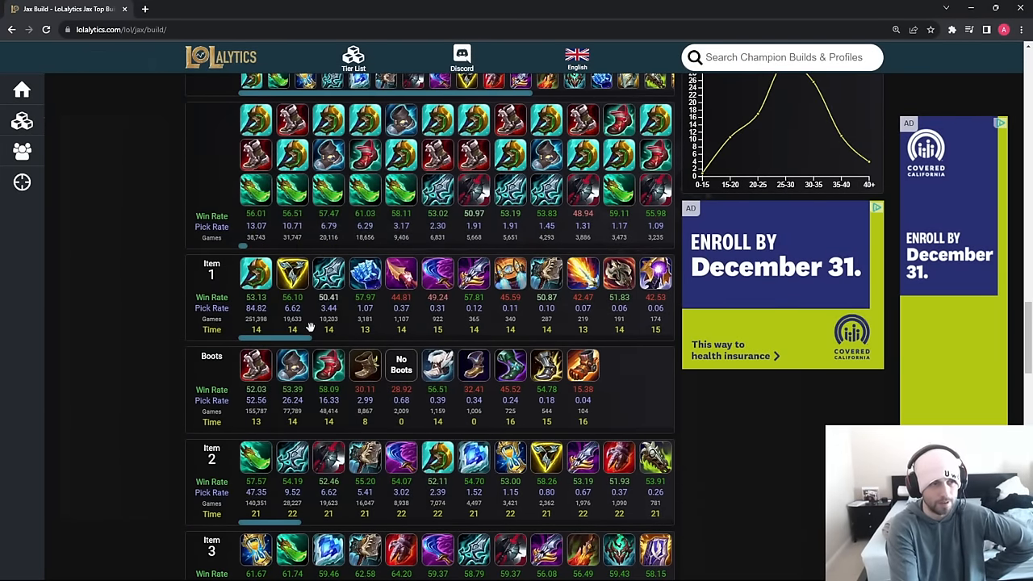
{"action": "mouse_move", "coordinate": [293, 274]}
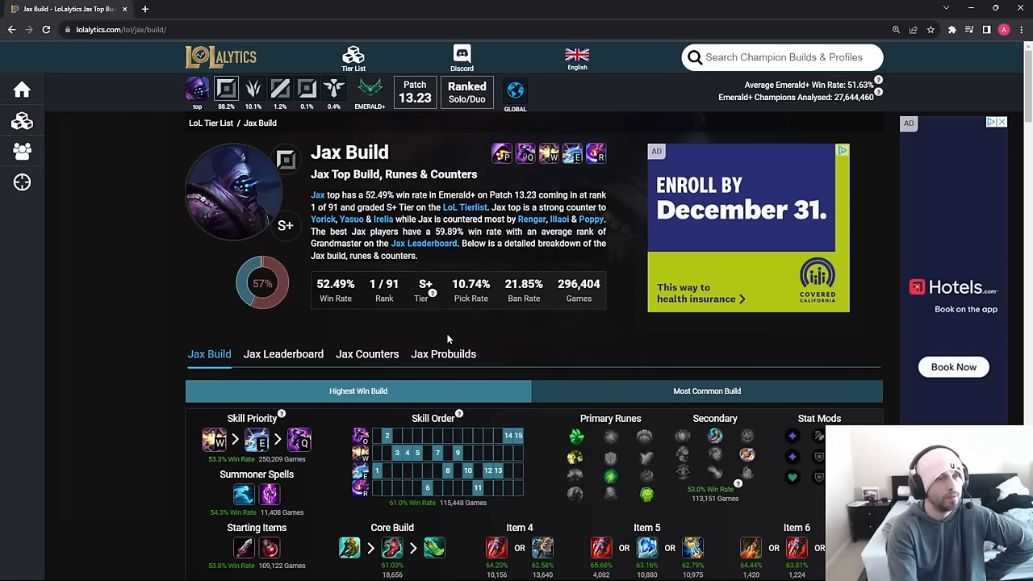
{"action": "scroll", "scroll_direction": "down", "scroll_amount": 3}
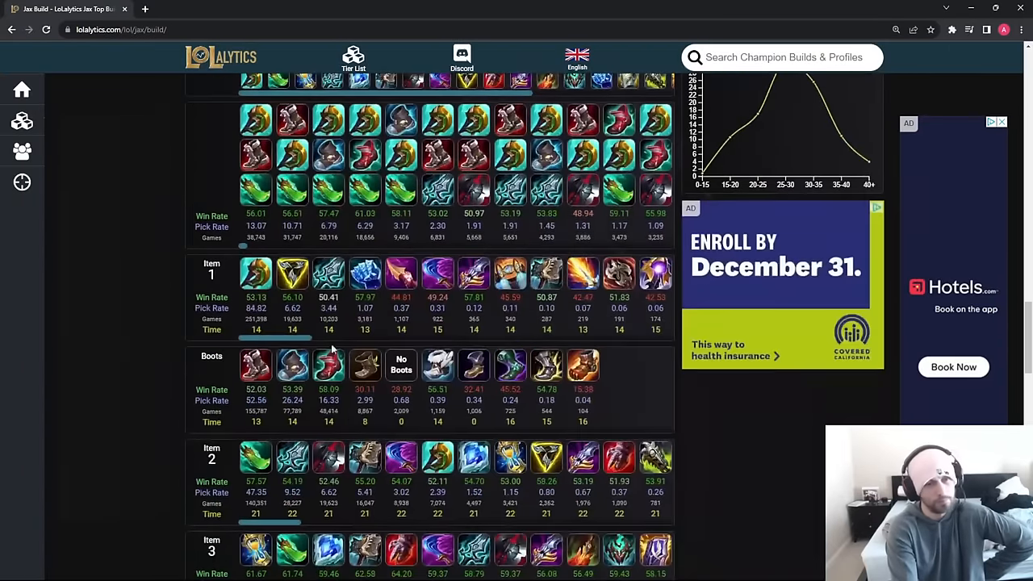